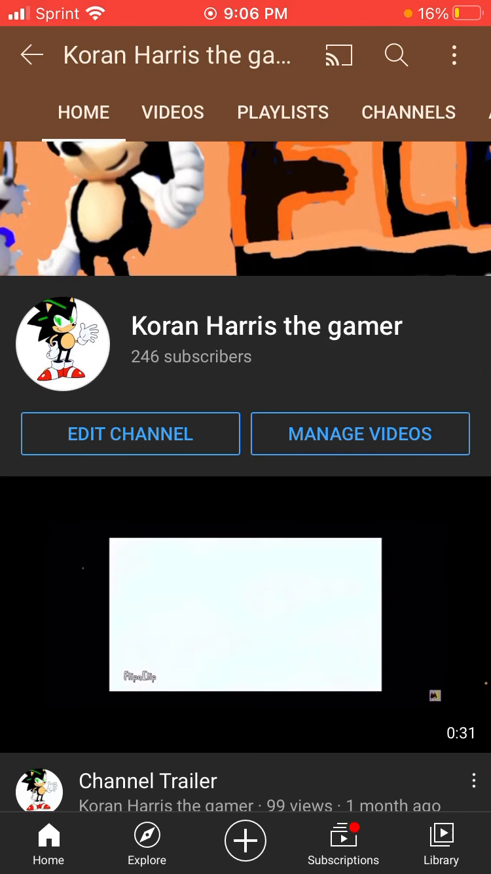
Step: From Edit Channel, start replacing the profile picture using 'Choose from your photos'
click(130, 434)
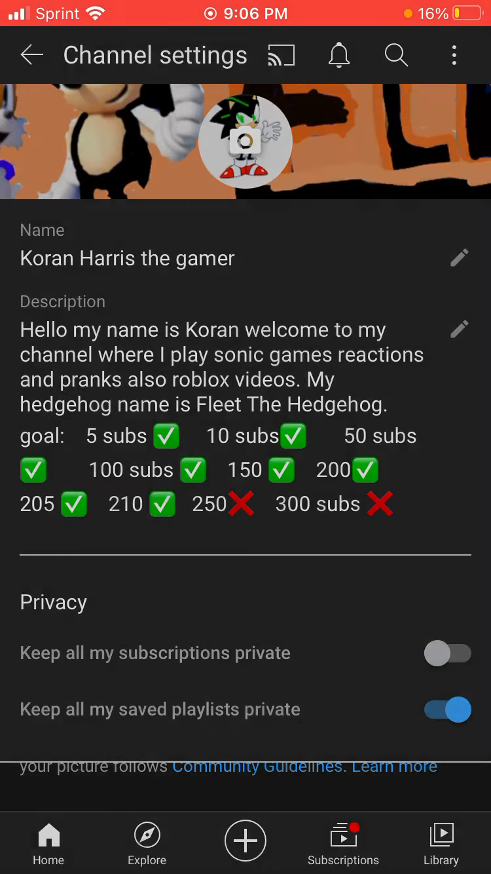
click(245, 139)
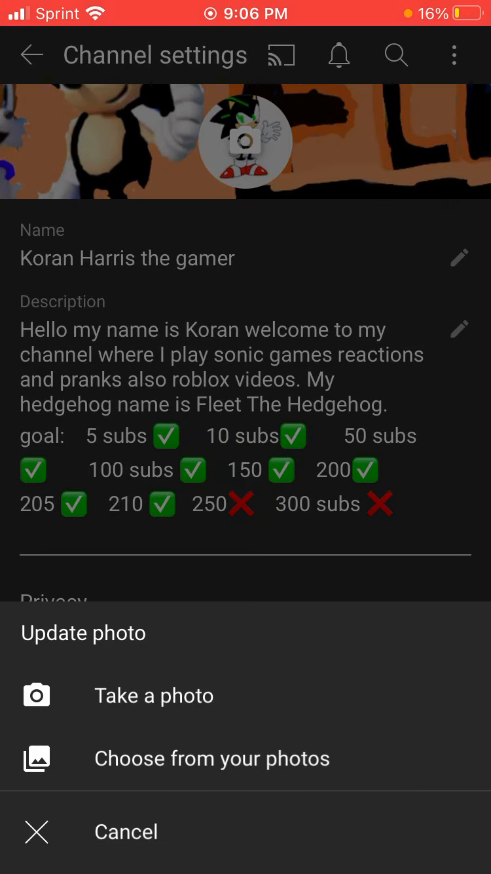
click(211, 759)
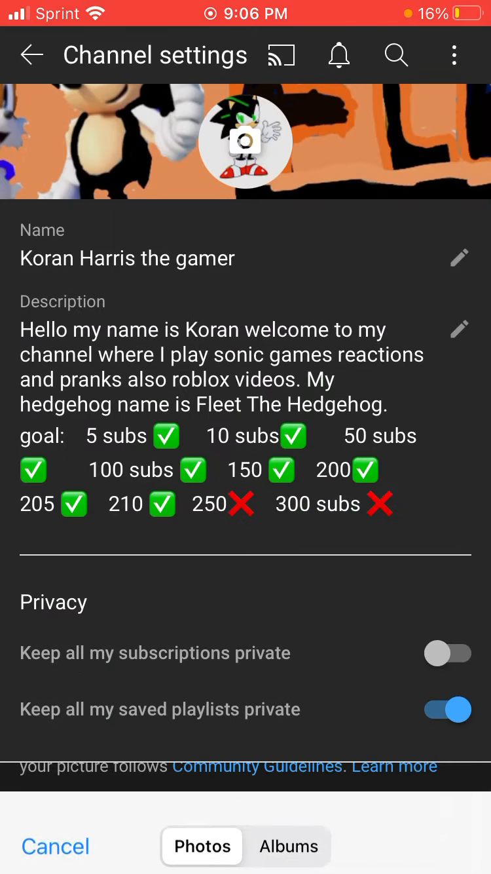
Step: Pick a photo from the library for the channel profile picture
click(29, 55)
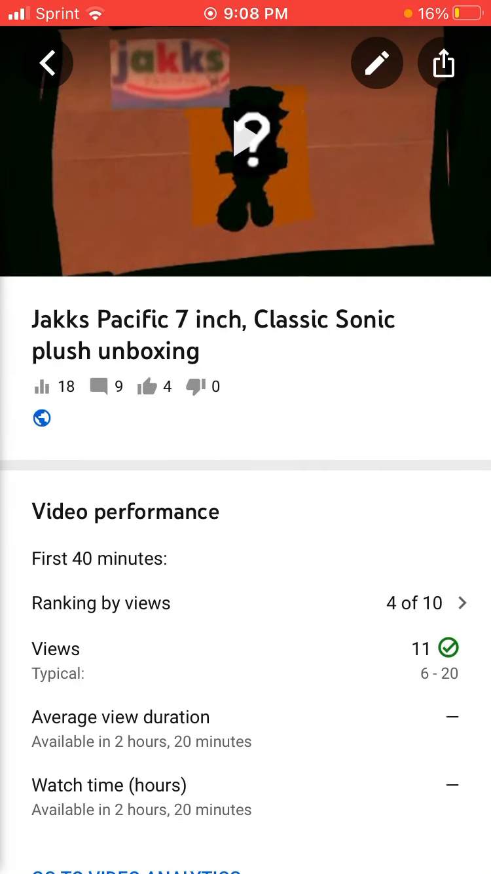
Step: From the Dashboard, open the Jakks Pacific unboxing video and start editing it
click(47, 63)
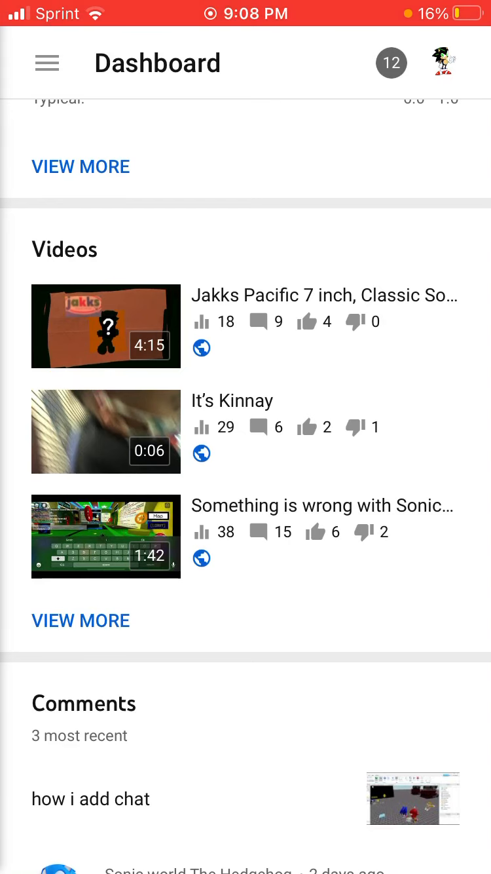
click(106, 326)
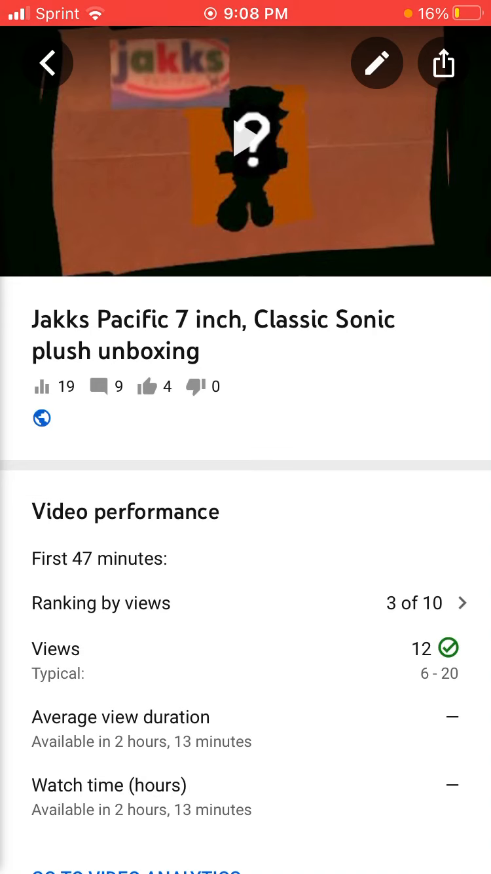
click(377, 63)
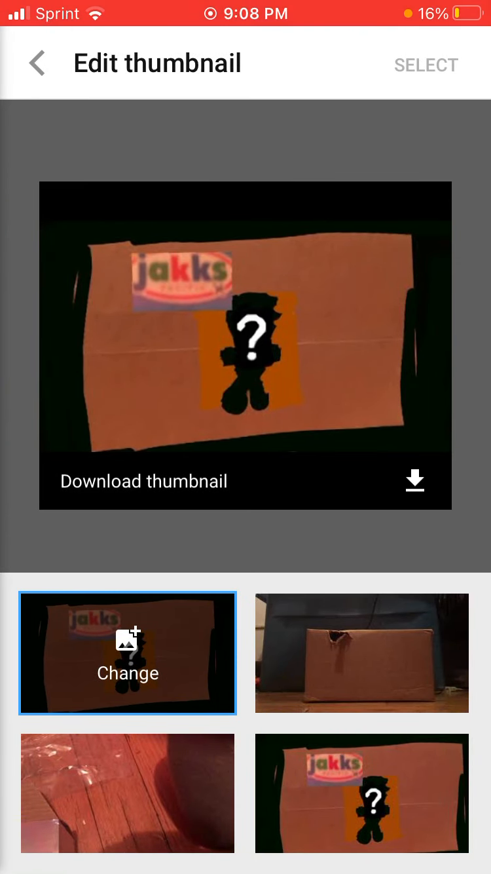
Step: Select the Jakks box image as thumbnail, confirm it, and save the video
click(128, 654)
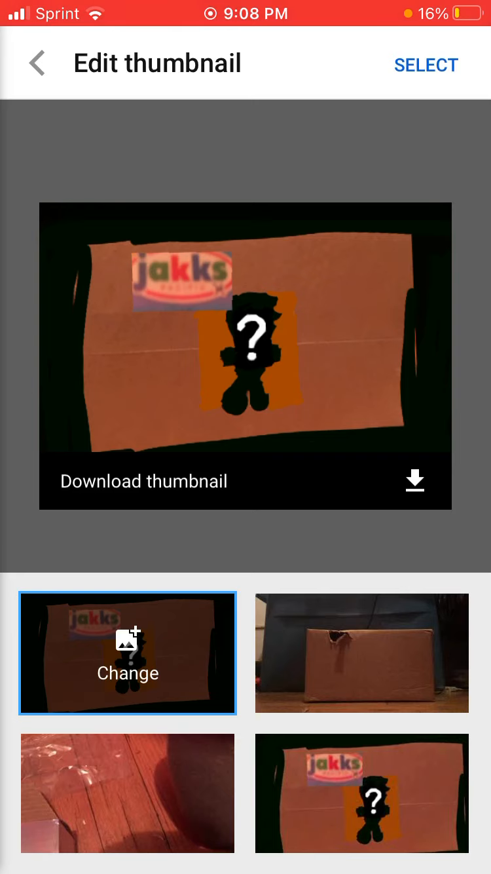
click(37, 63)
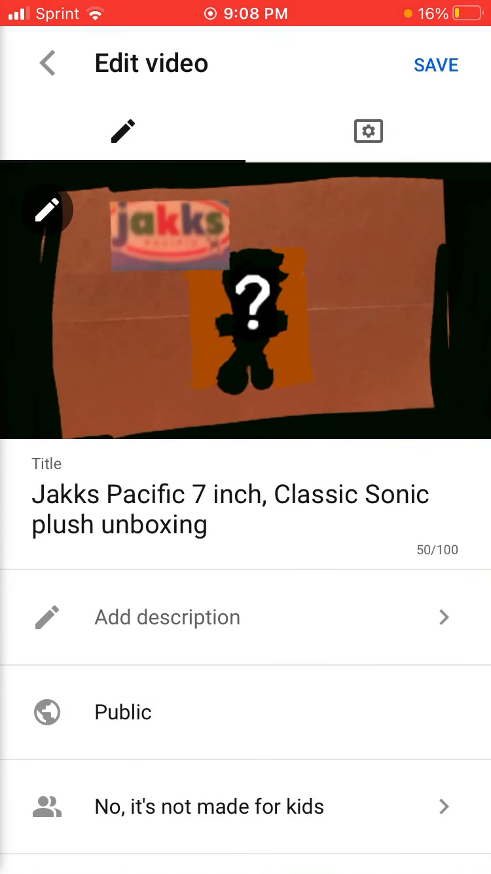
click(436, 65)
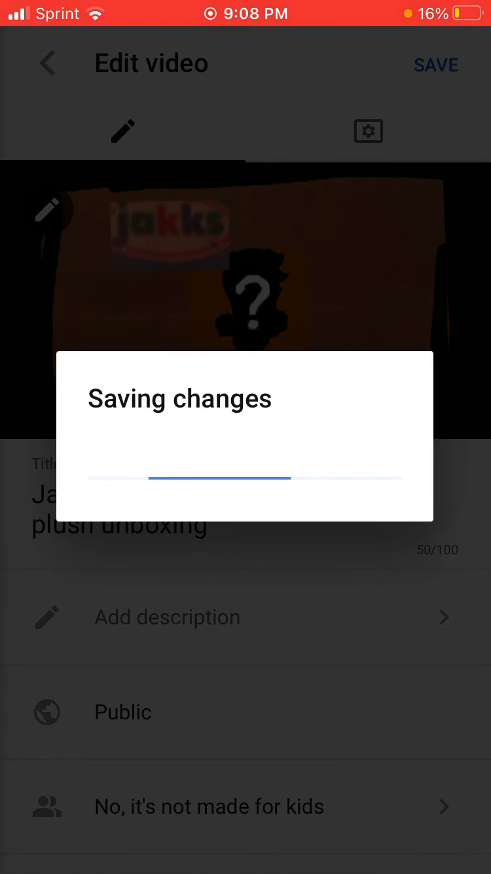
click(436, 65)
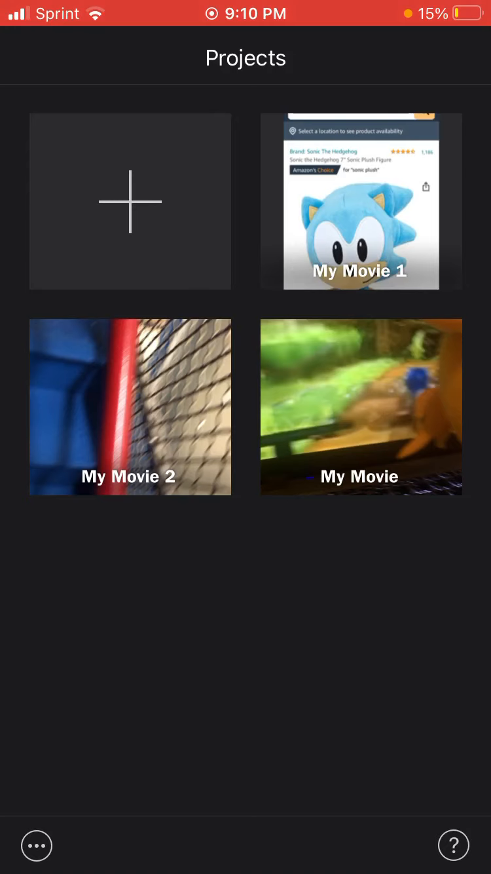
Step: Start a new Movie project and create My Movie 3 from two selected clips
click(130, 201)
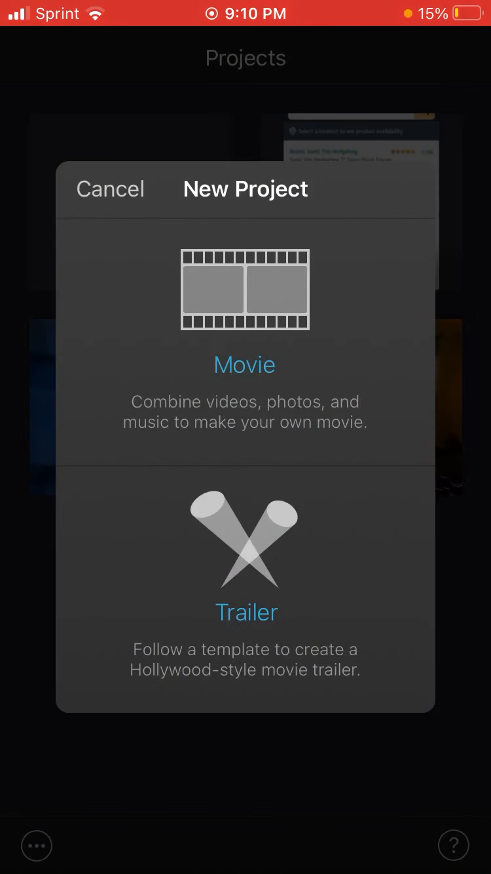
click(245, 365)
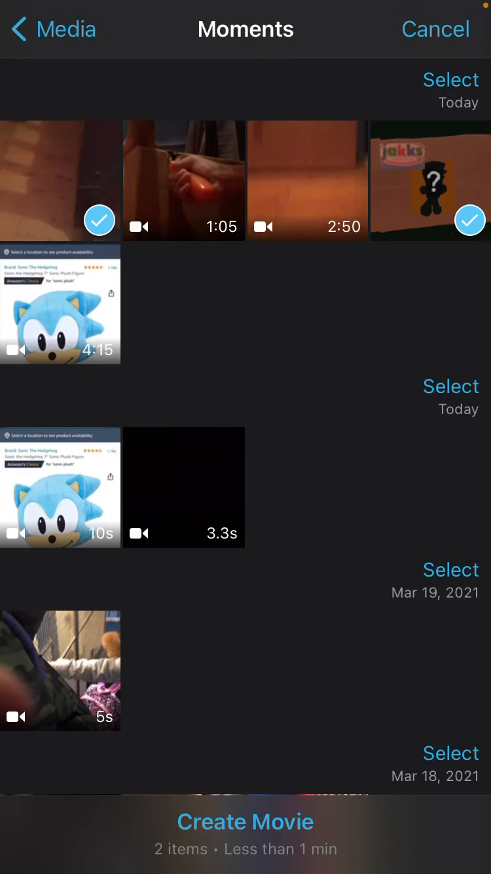
click(246, 822)
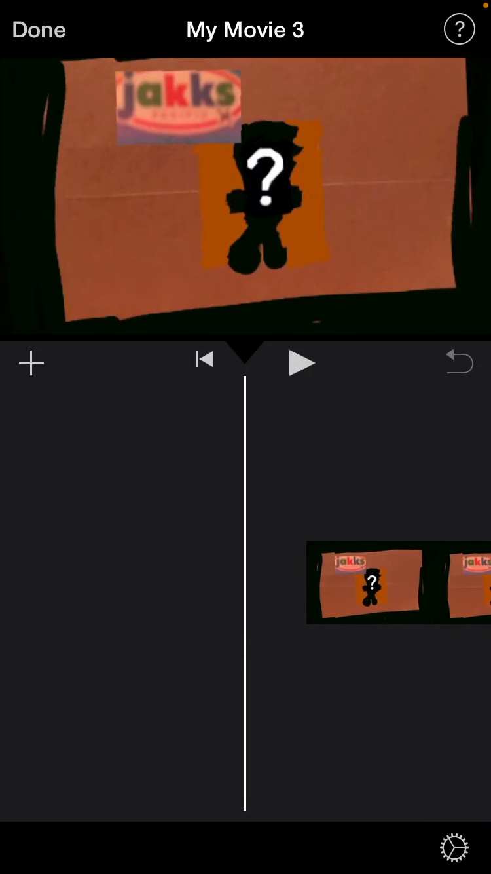
Step: Cycle the Jakks box-to-floor transition through several styles, then finish My Movie 3
click(301, 363)
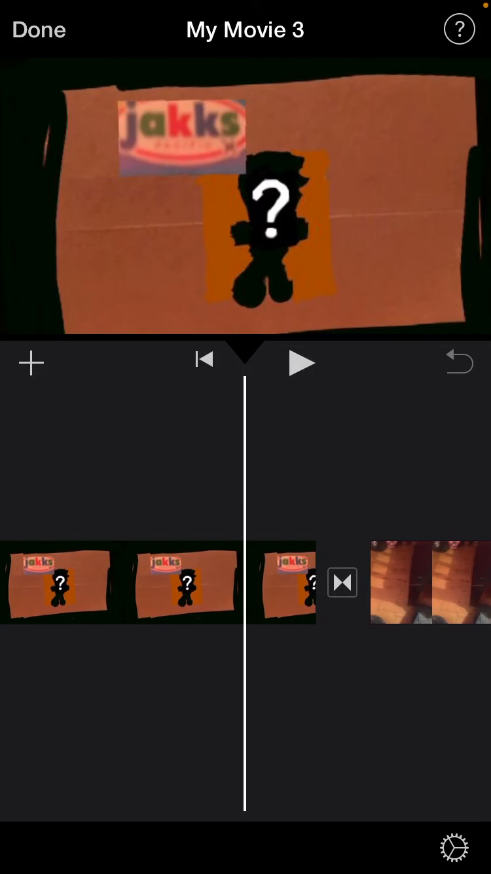
click(342, 583)
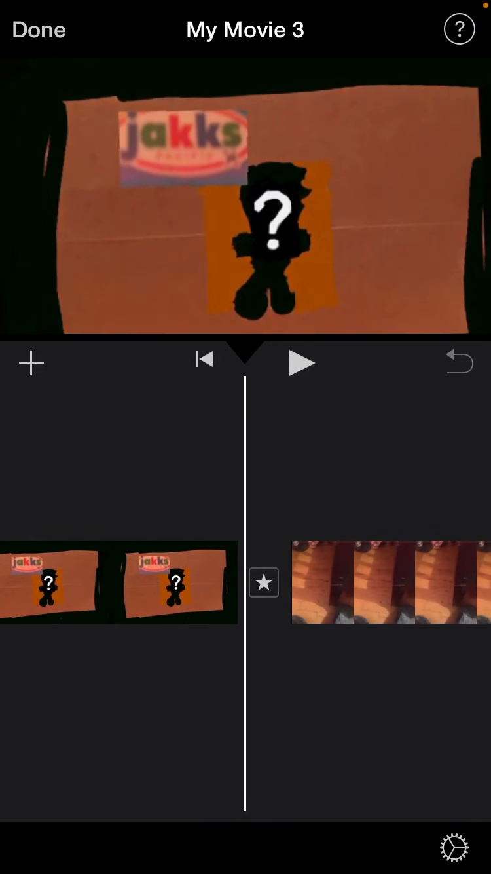
click(263, 582)
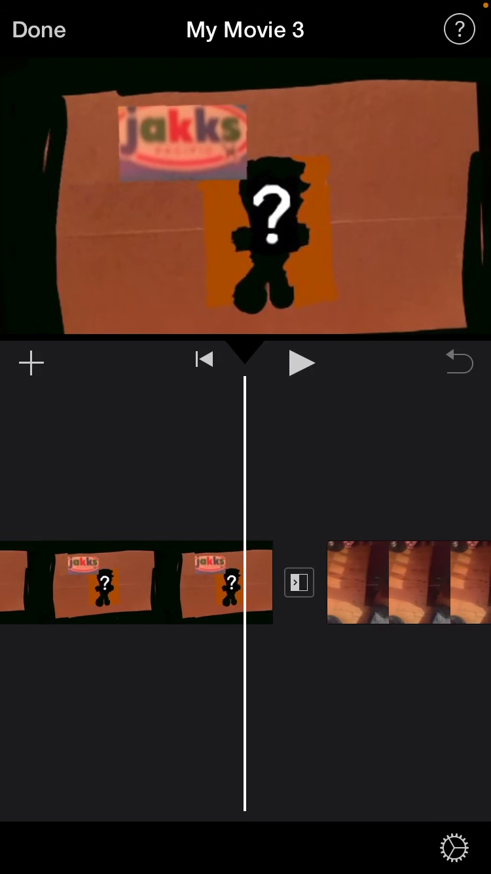
scroll(left, 3)
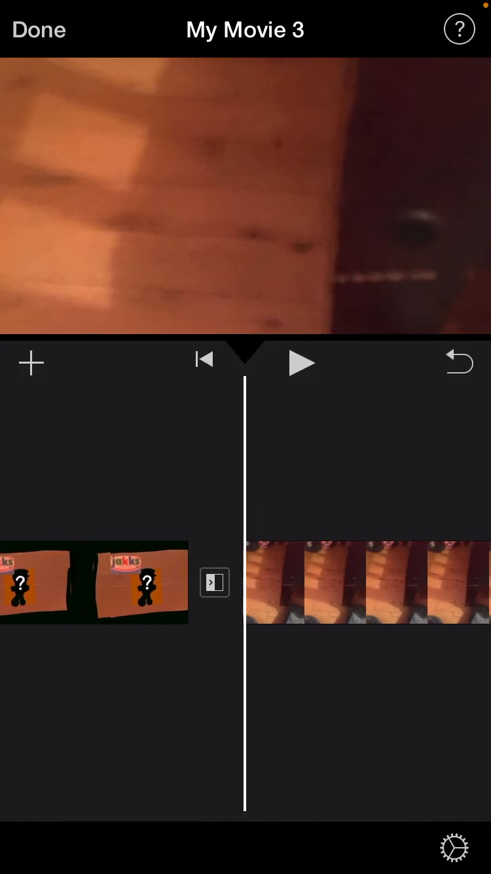
click(214, 583)
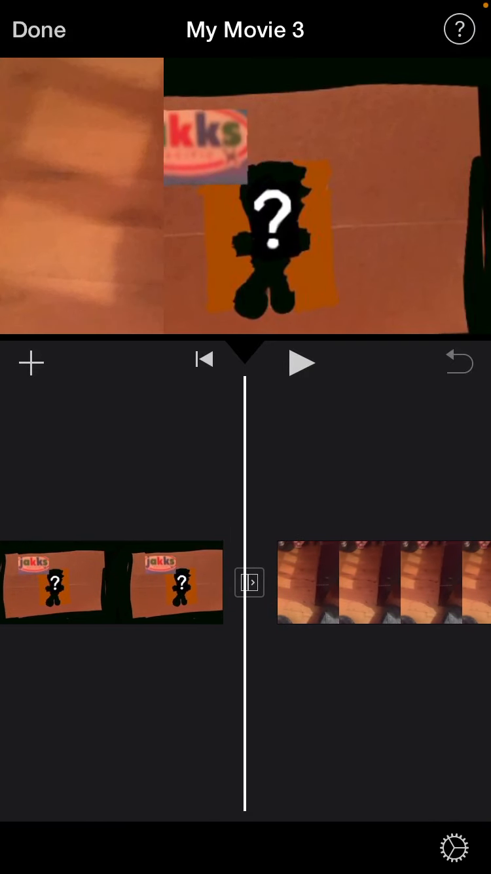
click(249, 582)
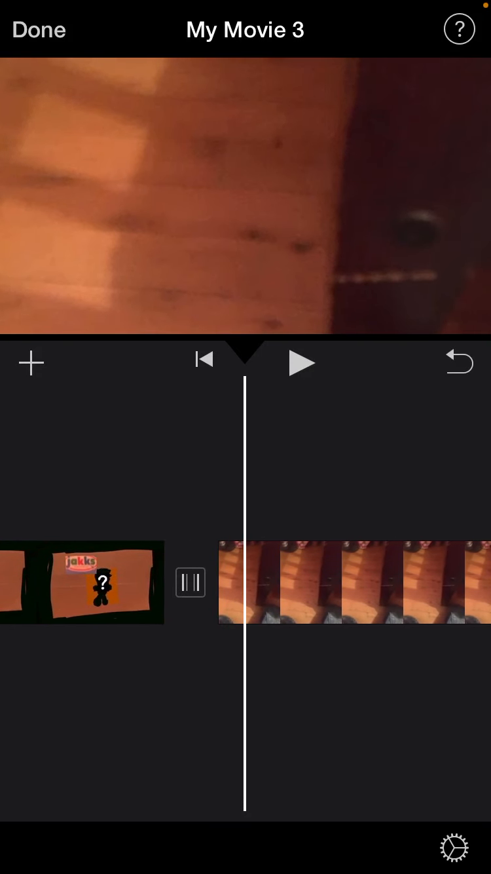
click(38, 30)
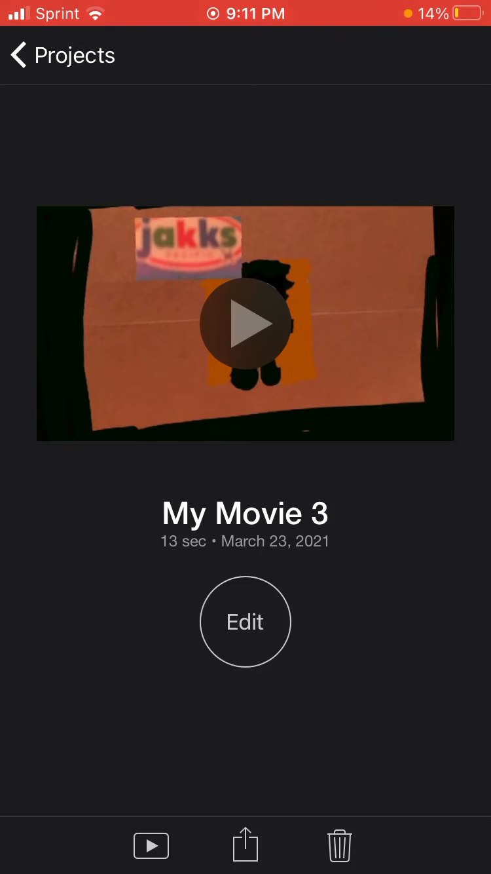
click(245, 845)
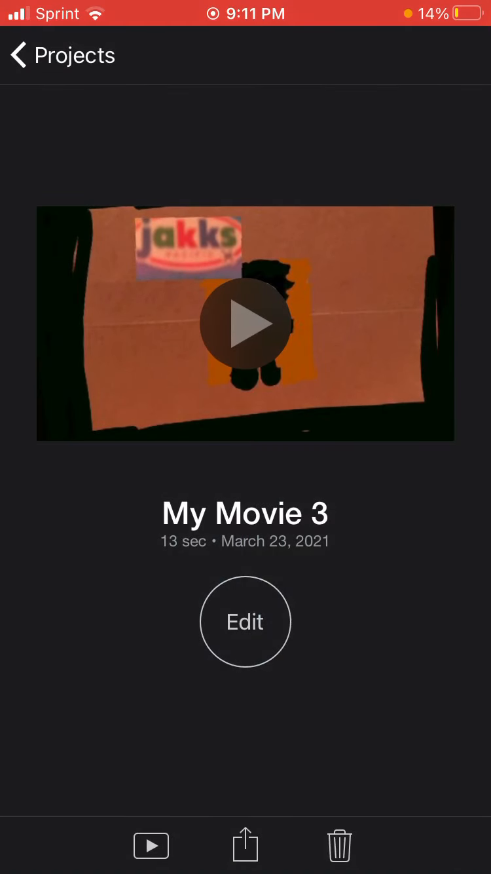
click(245, 845)
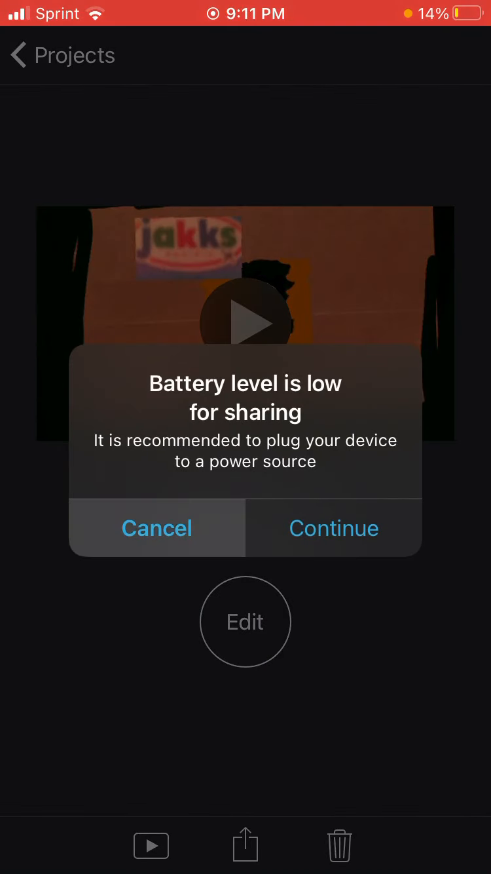
click(157, 528)
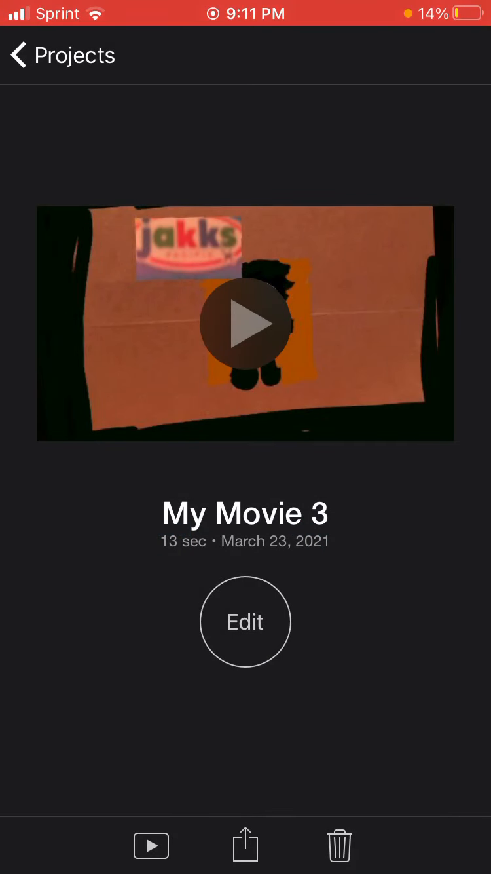
click(339, 846)
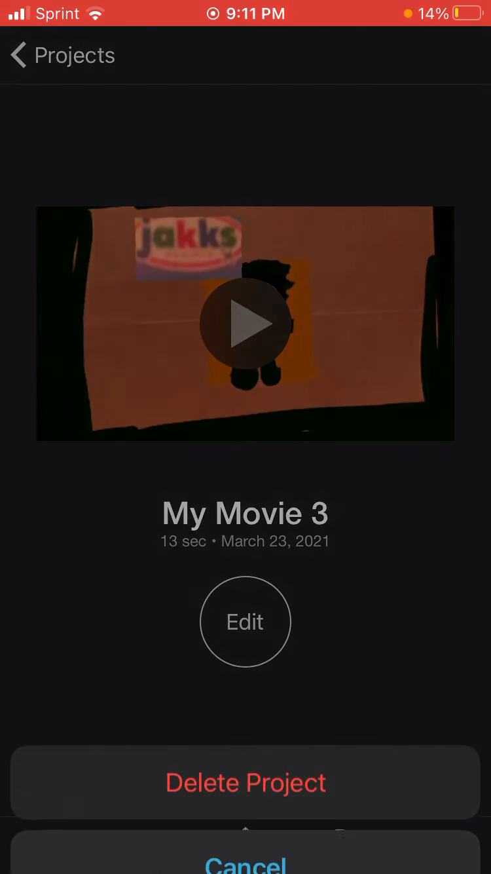